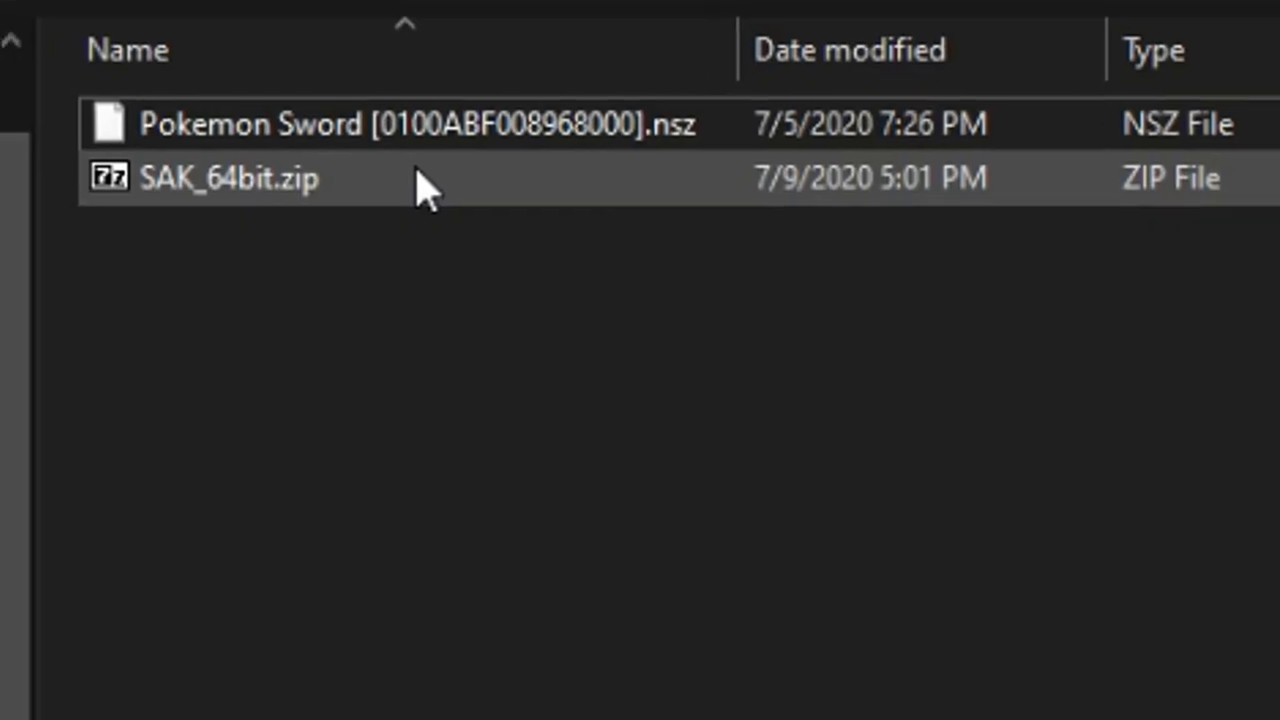
Extract the SAK_64bit.zip archive here and enter the resulting SAK_64bit folder.
right_click(229, 178)
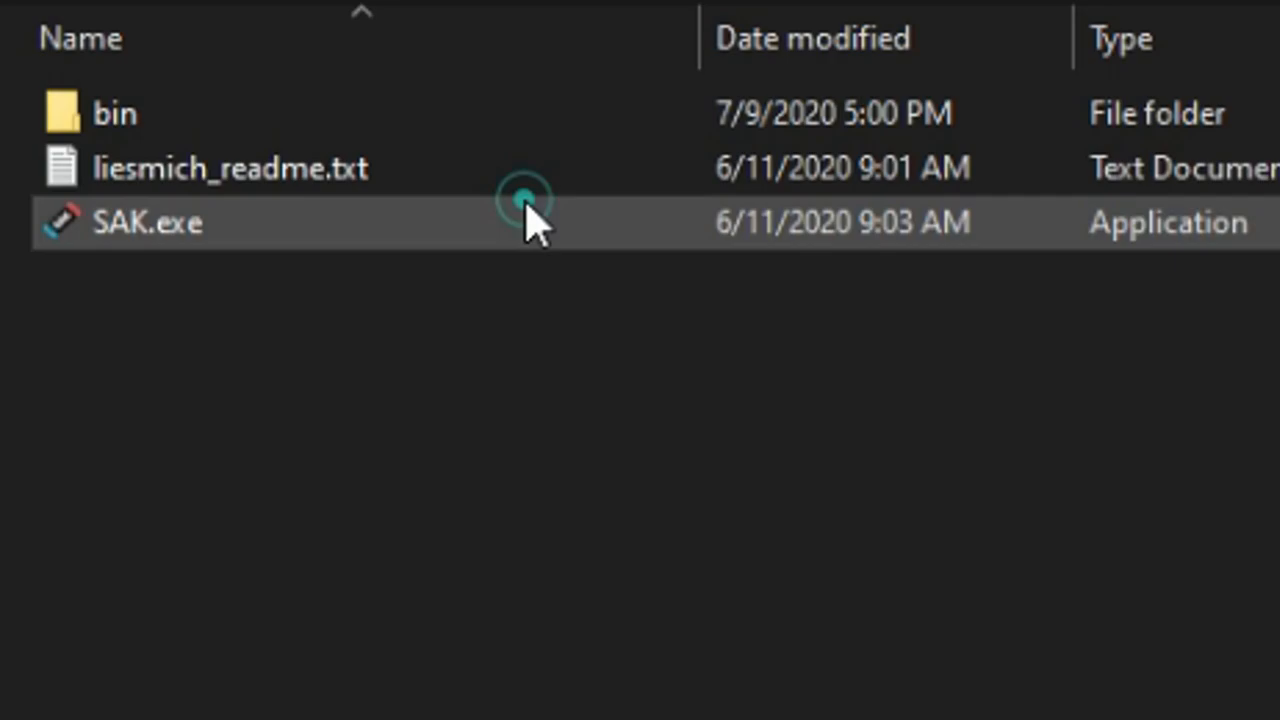
Launch SAK.exe and choose the NSZ to NSP conversion from its menu.
double_click(147, 222)
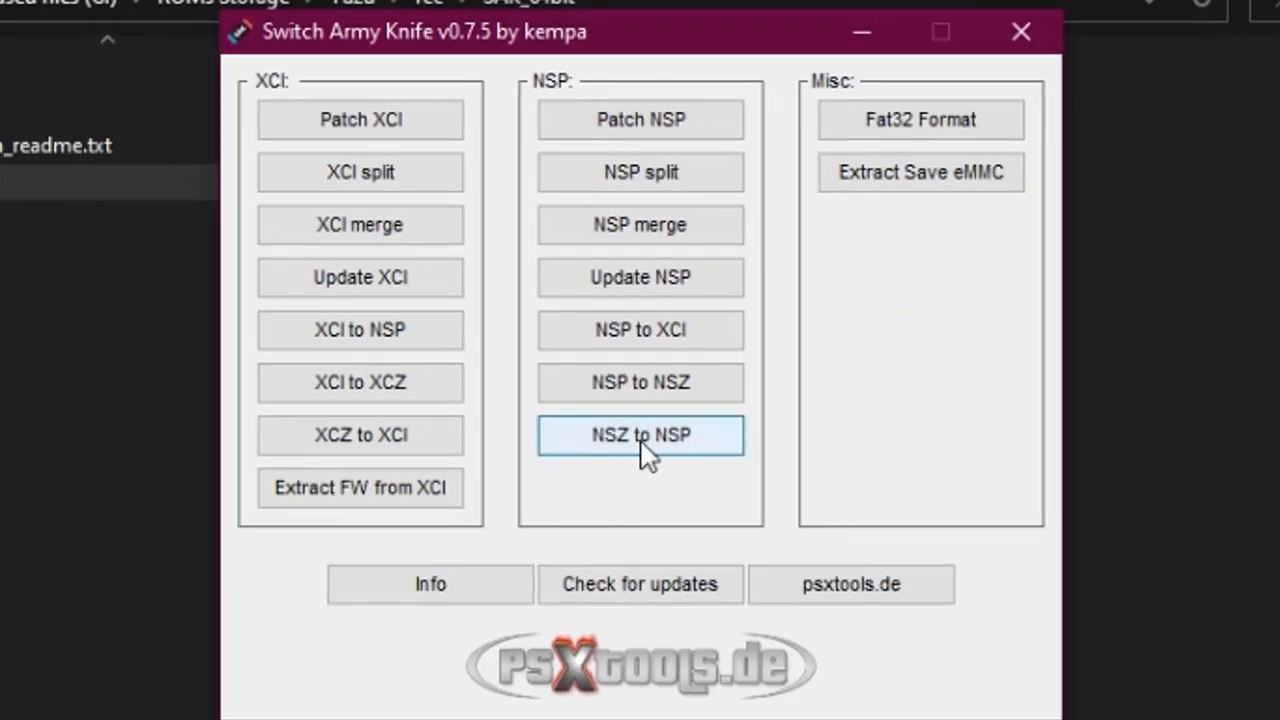
left_click(640, 434)
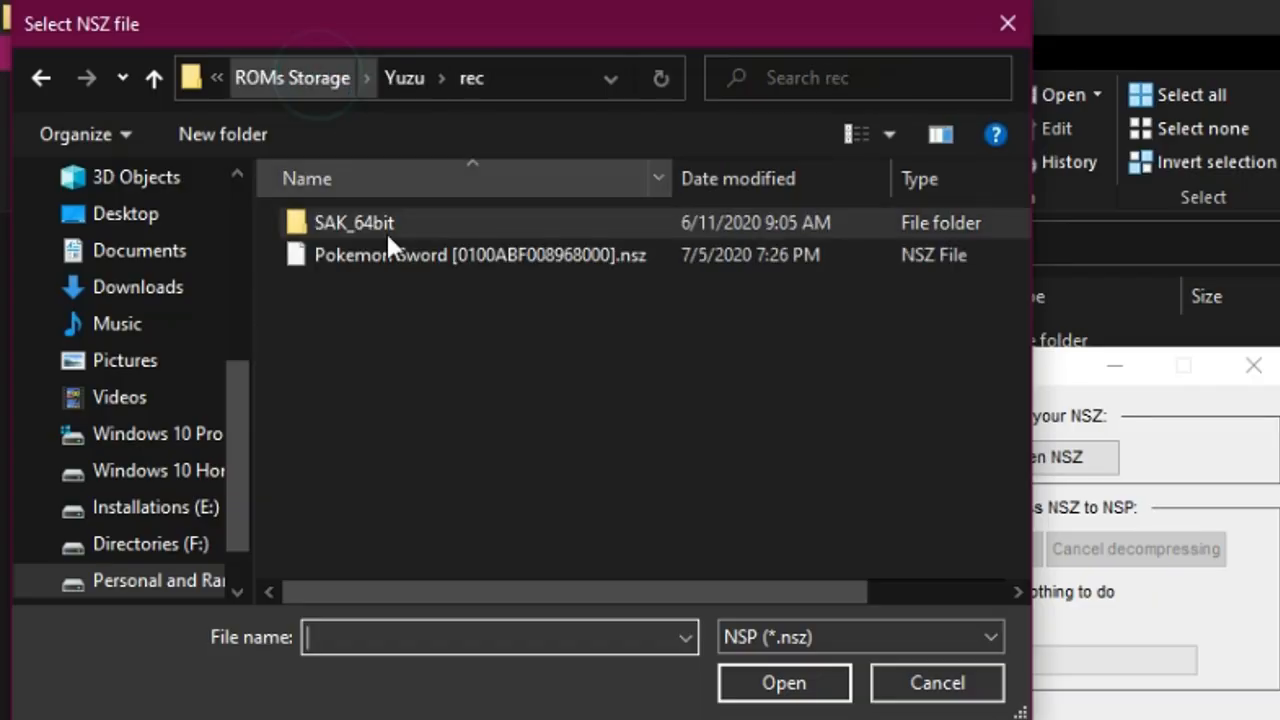
mouse_move(678, 268)
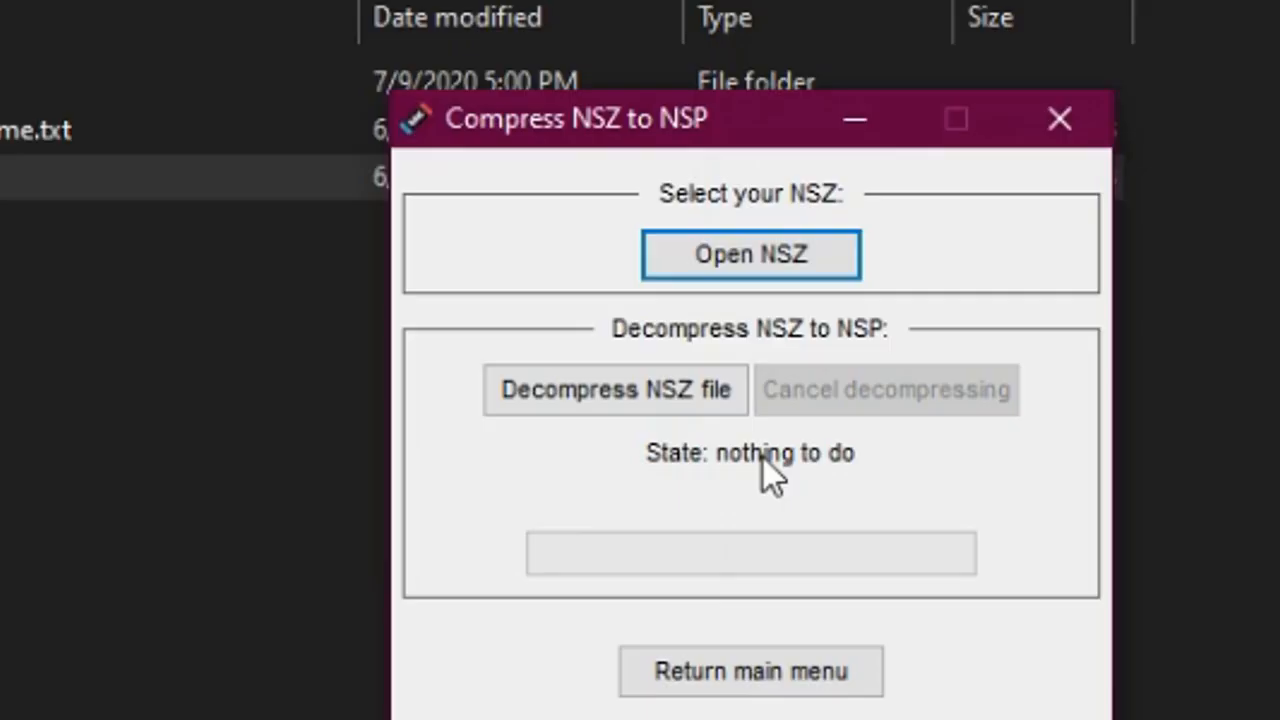
Select Pokemon Sword [0100ABF008968000].nsz as the source and begin decompressing it.
left_click(615, 389)
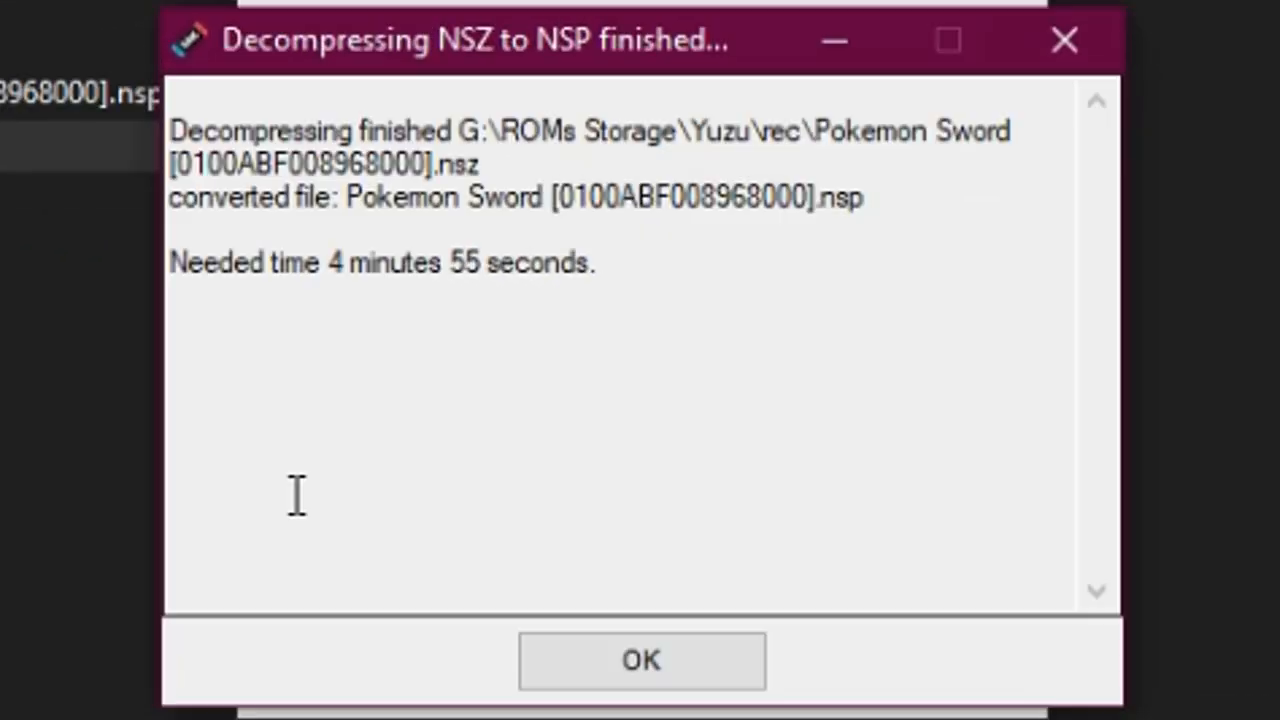
Acknowledge the finished decompression and return to the tool's main menu.
left_click(641, 660)
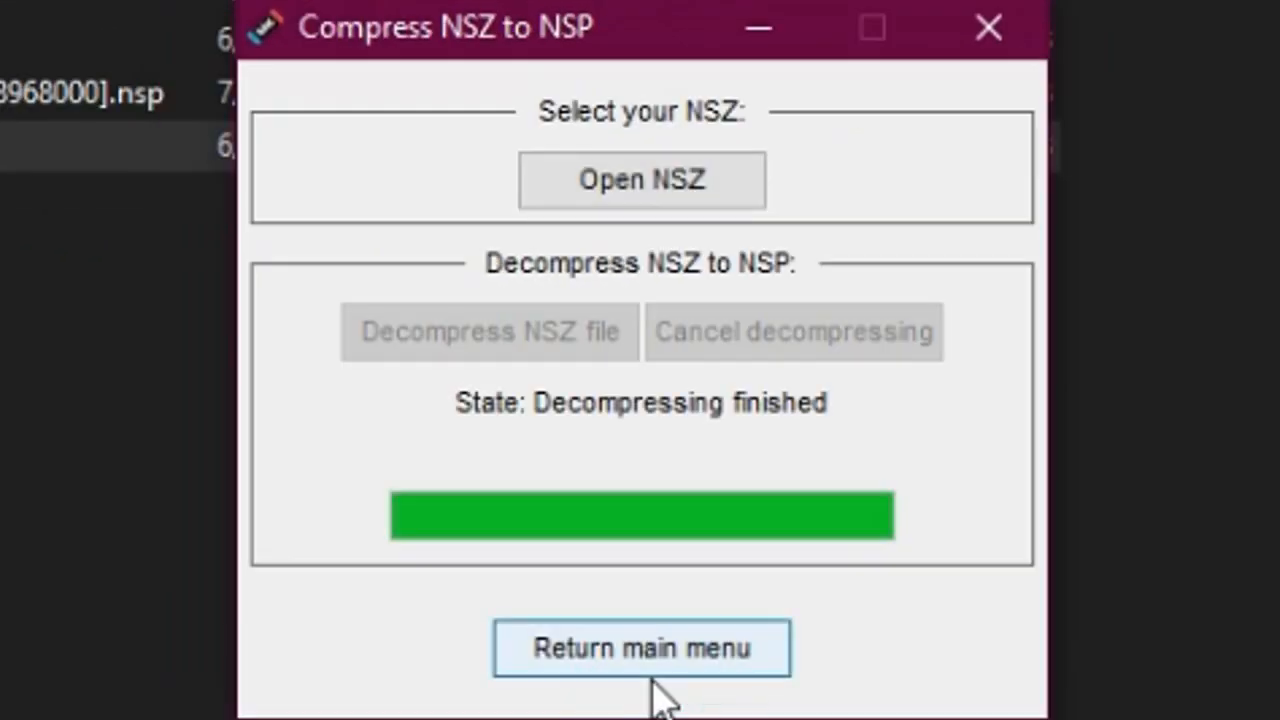
left_click(641, 648)
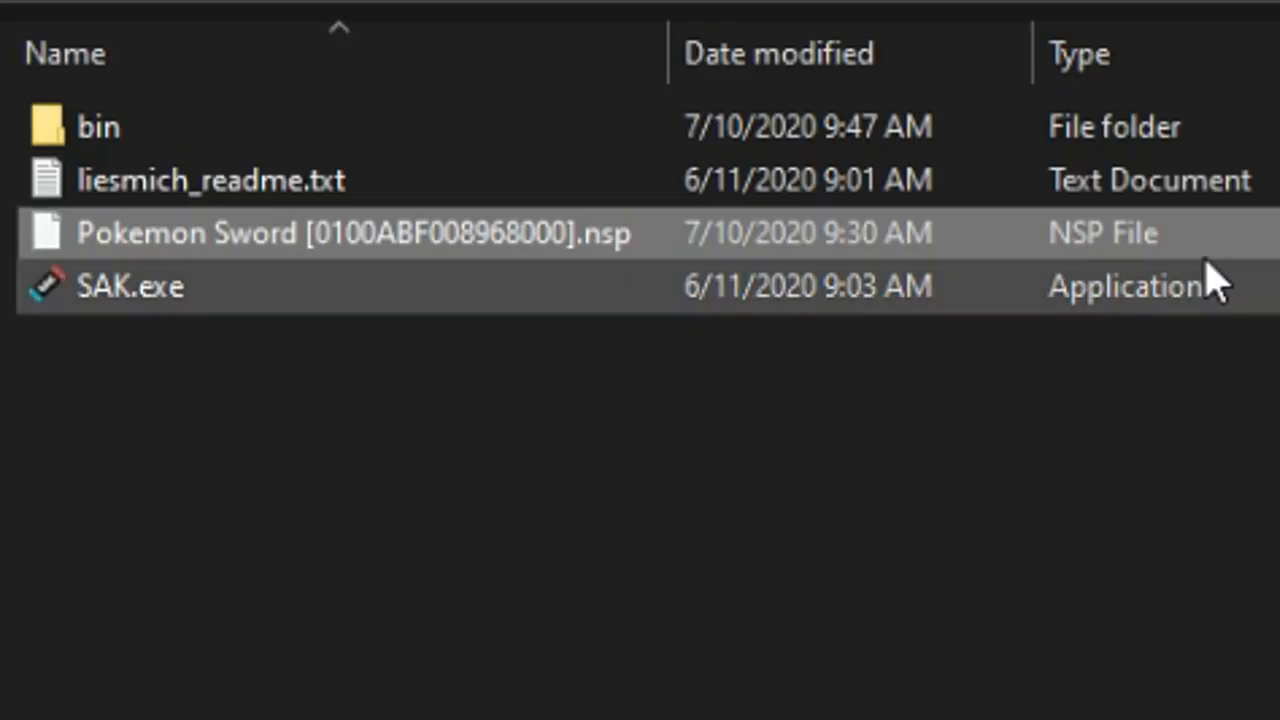
mouse_move(1260, 320)
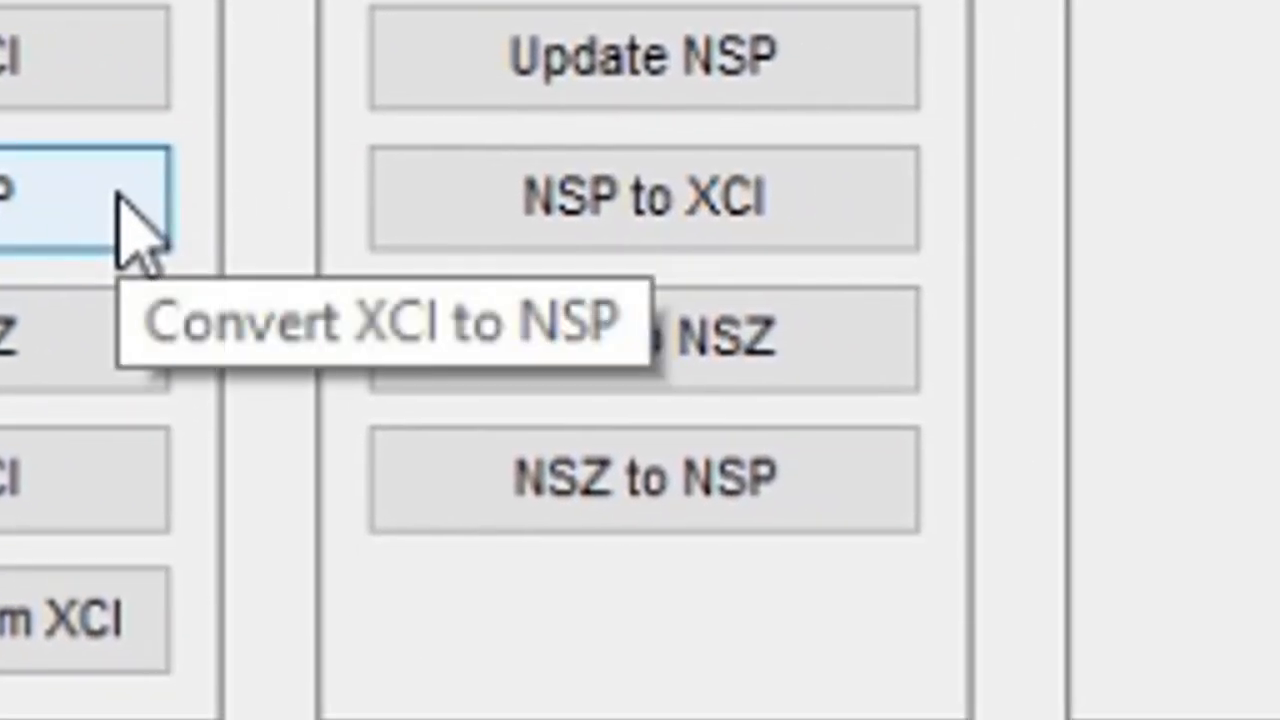
mouse_move(320, 360)
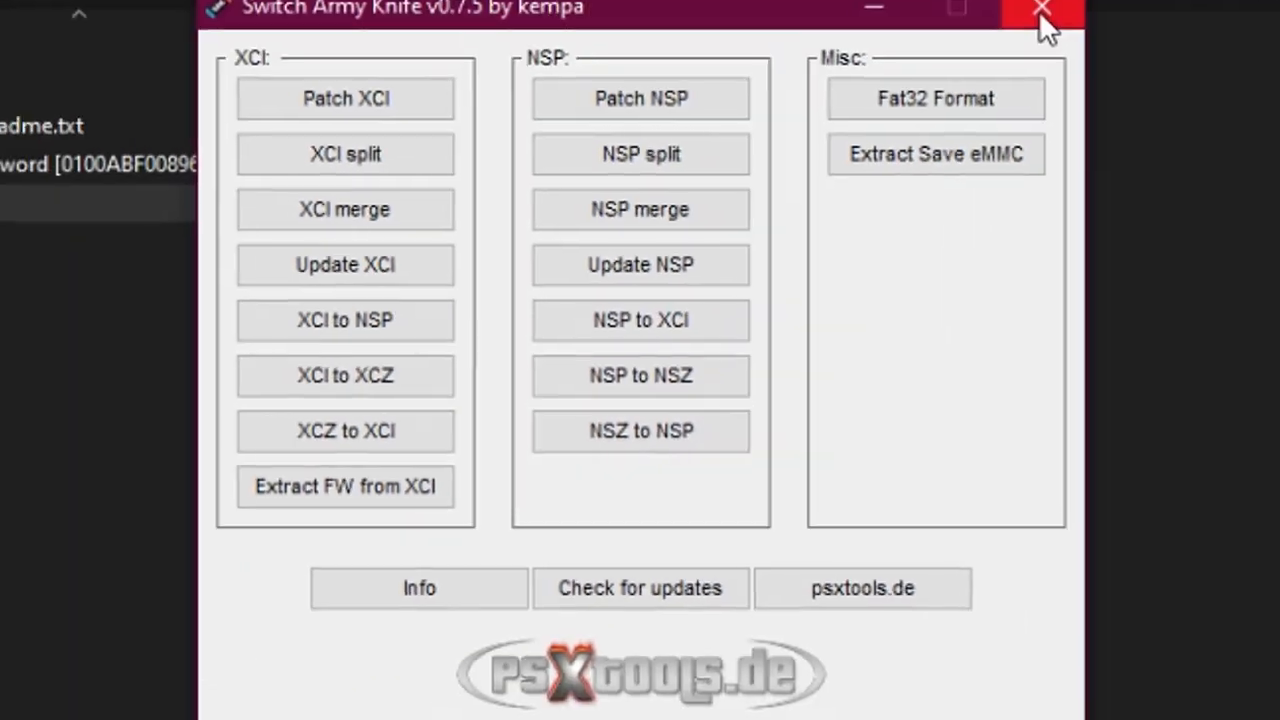
Close Switch Army Knife, leaving the folder with the ~10 GB Pokemon Sword NSP showing.
left_click(1042, 10)
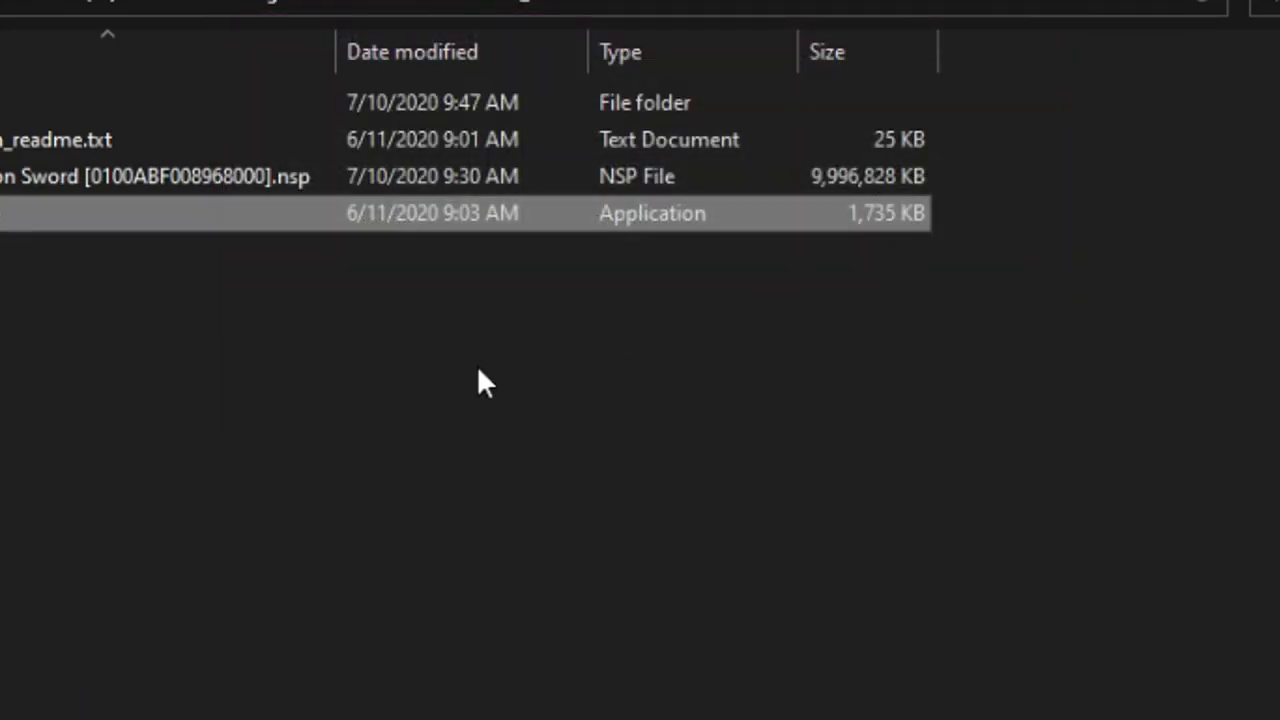